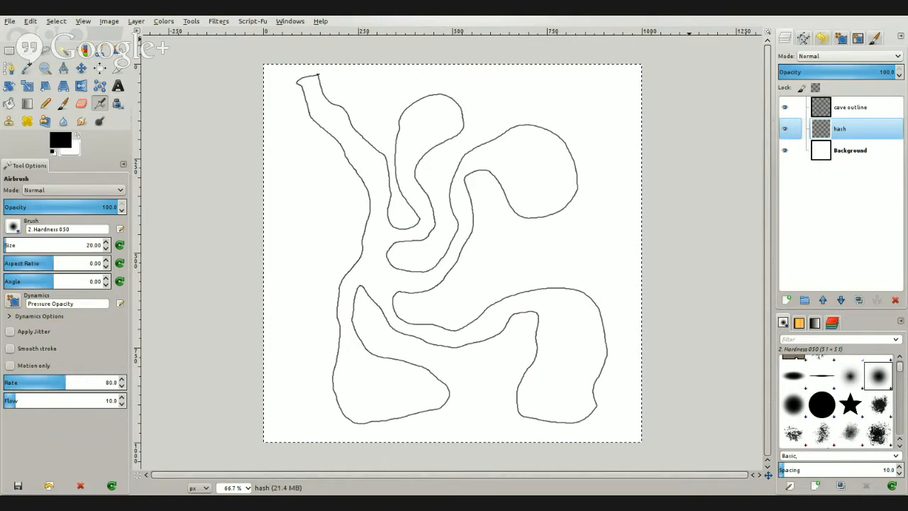
mouse_move(428, 69)
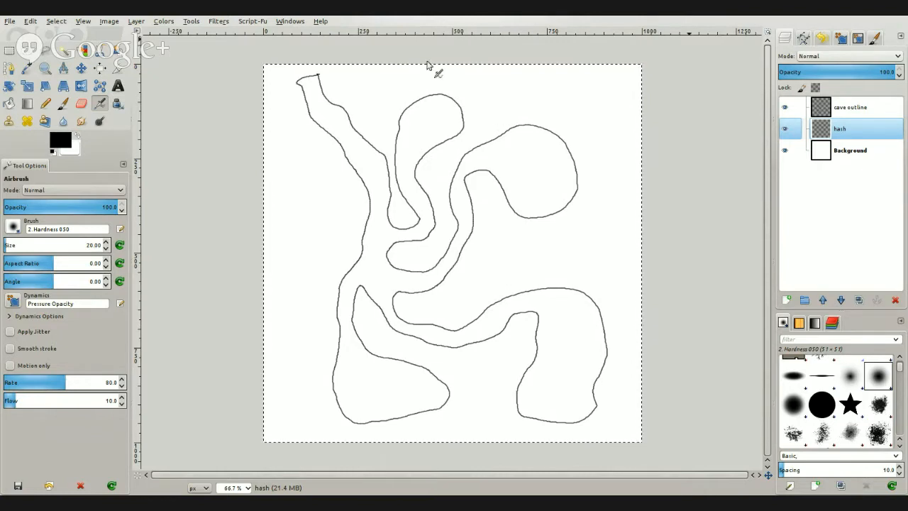
mouse_move(545, 165)
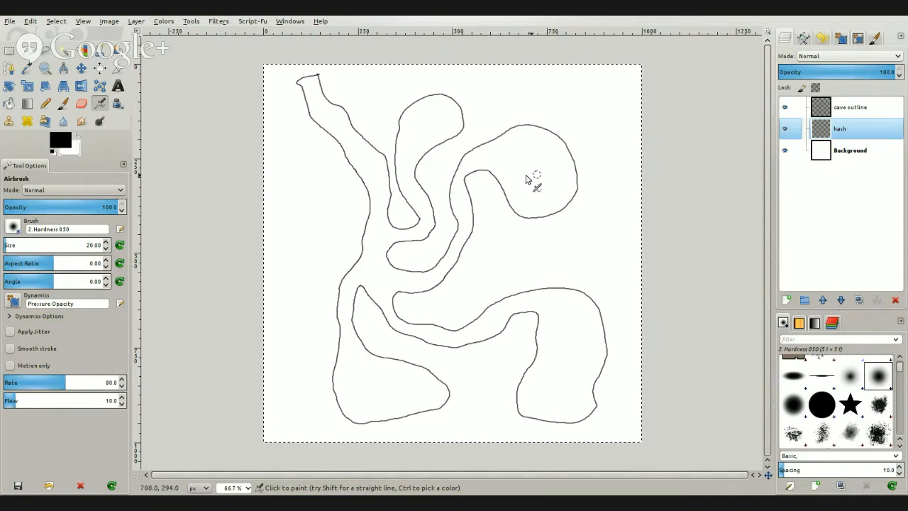
mouse_move(302, 92)
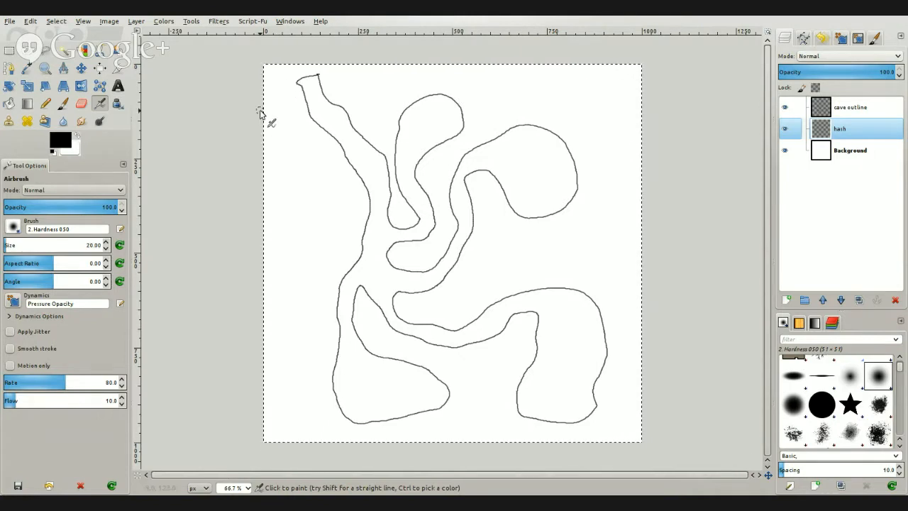
mouse_move(180, 132)
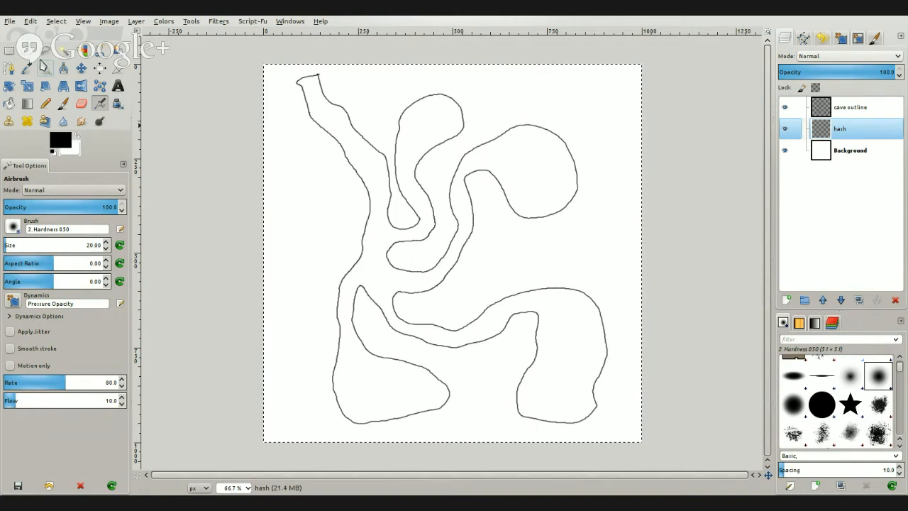
Activate the cave outline layer and fuzzy-select the passage outline strokes.
click(63, 67)
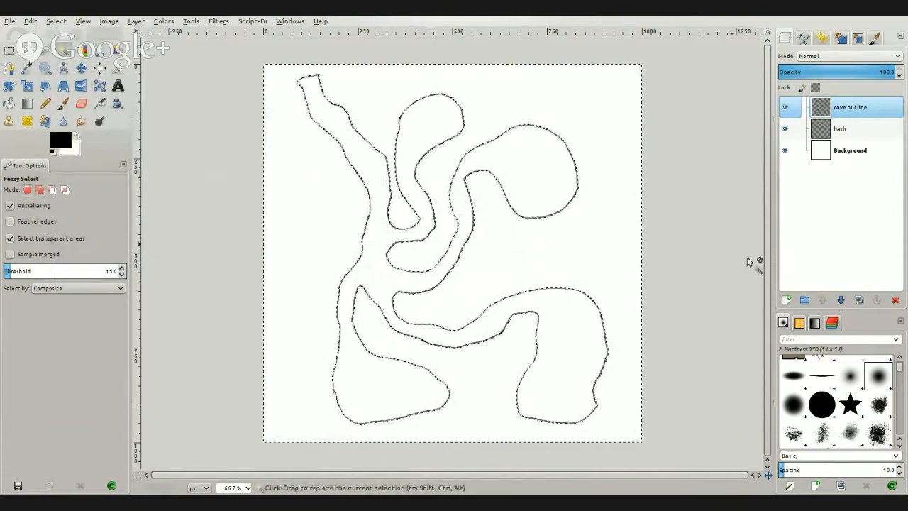
click(785, 128)
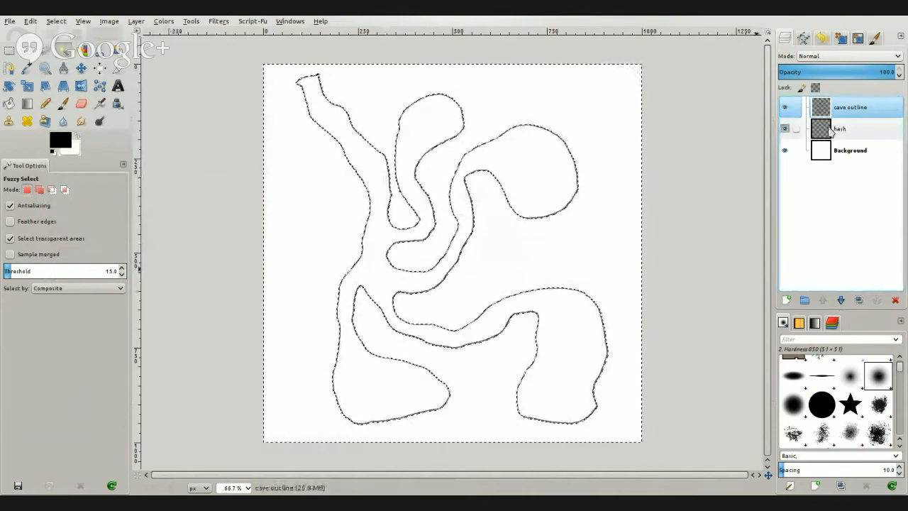
Make the hash layer active and add a mask initialised from the passage selection.
click(839, 128)
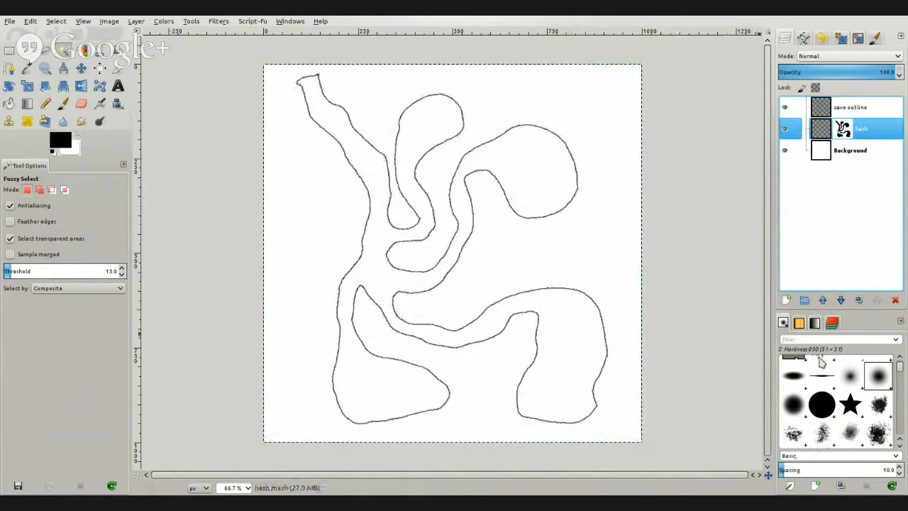
Fill the hash layer with the Hashing pattern and lower its opacity to 46.4.
click(814, 322)
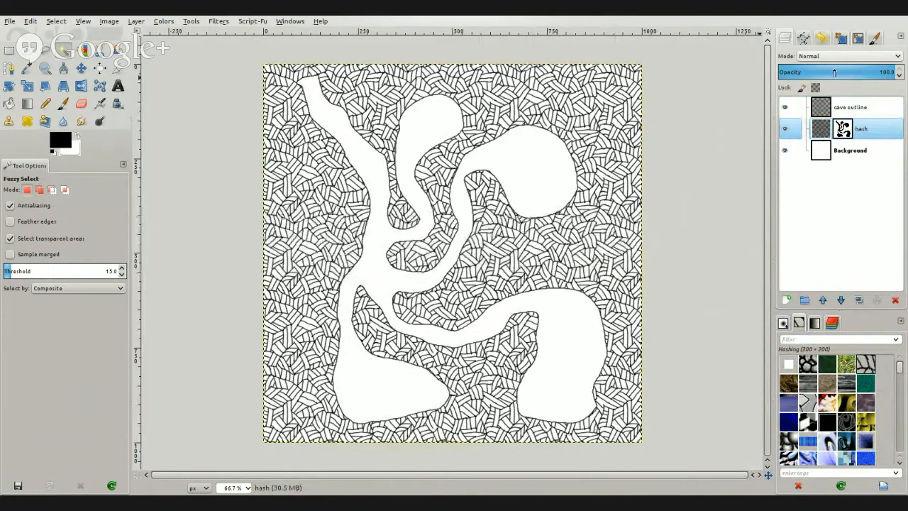
drag(880, 72, 816, 72)
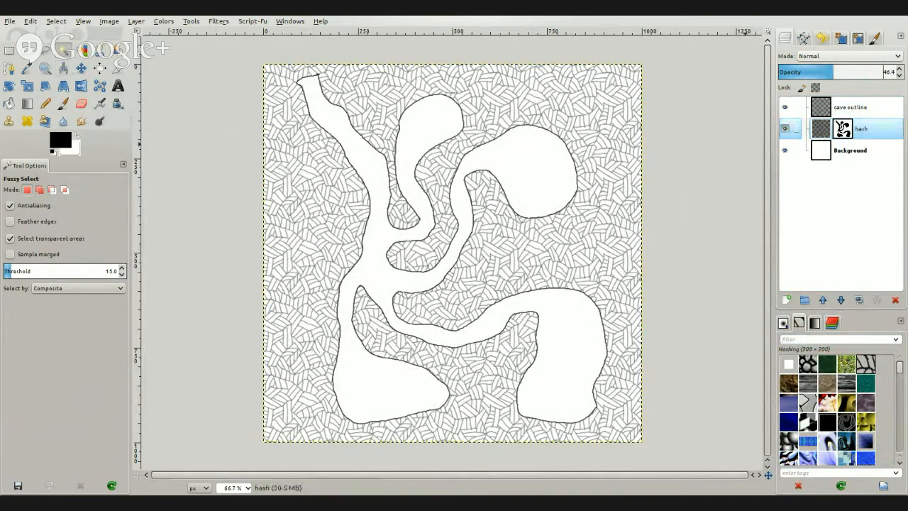
Reactivate the cave outline layer to select a grown, feathered band around the passages.
click(849, 107)
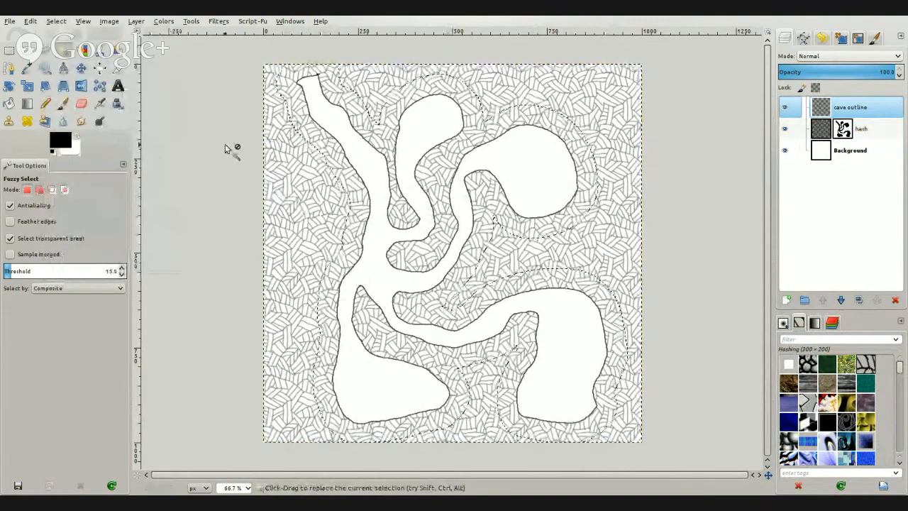
click(55, 21)
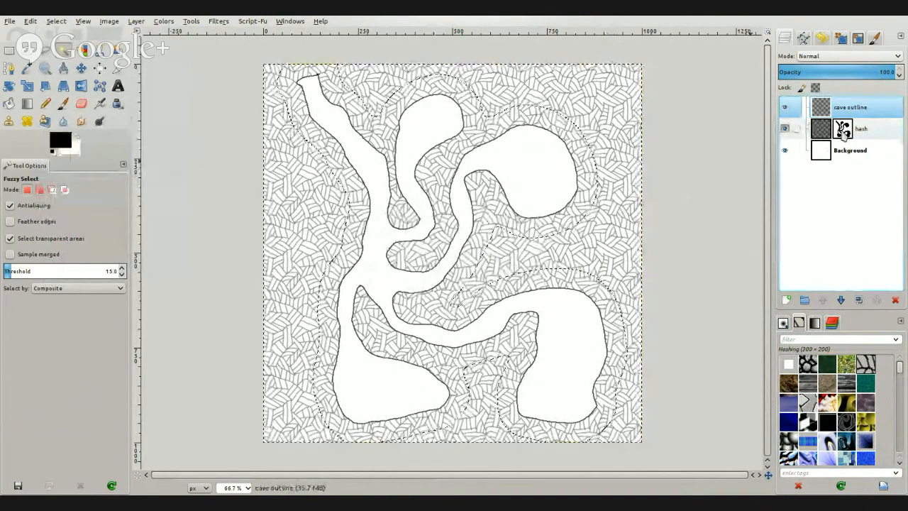
Fill the band selection on the hash layer mask and set opacity to 51.
click(860, 129)
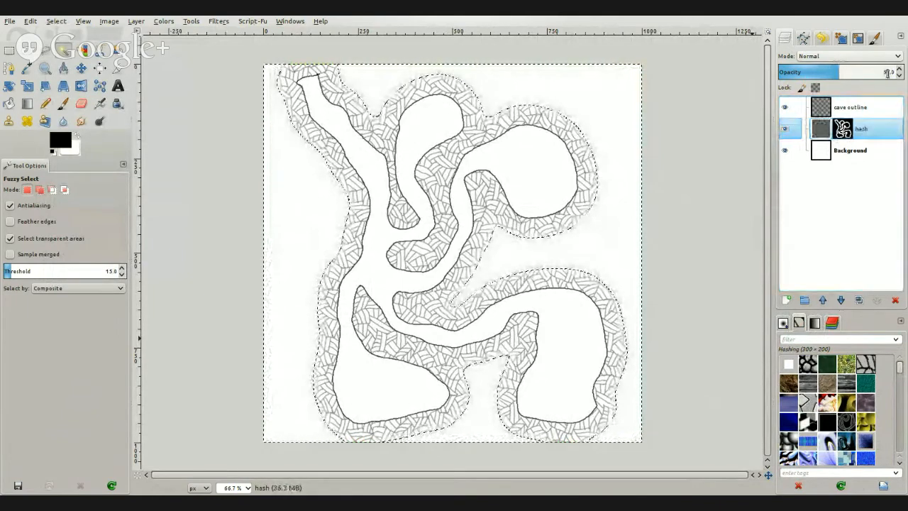
drag(880, 71, 837, 71)
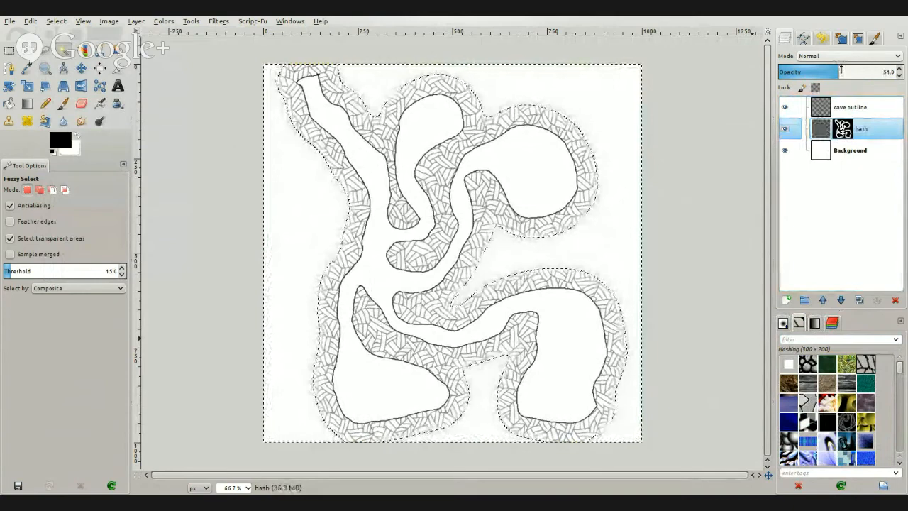